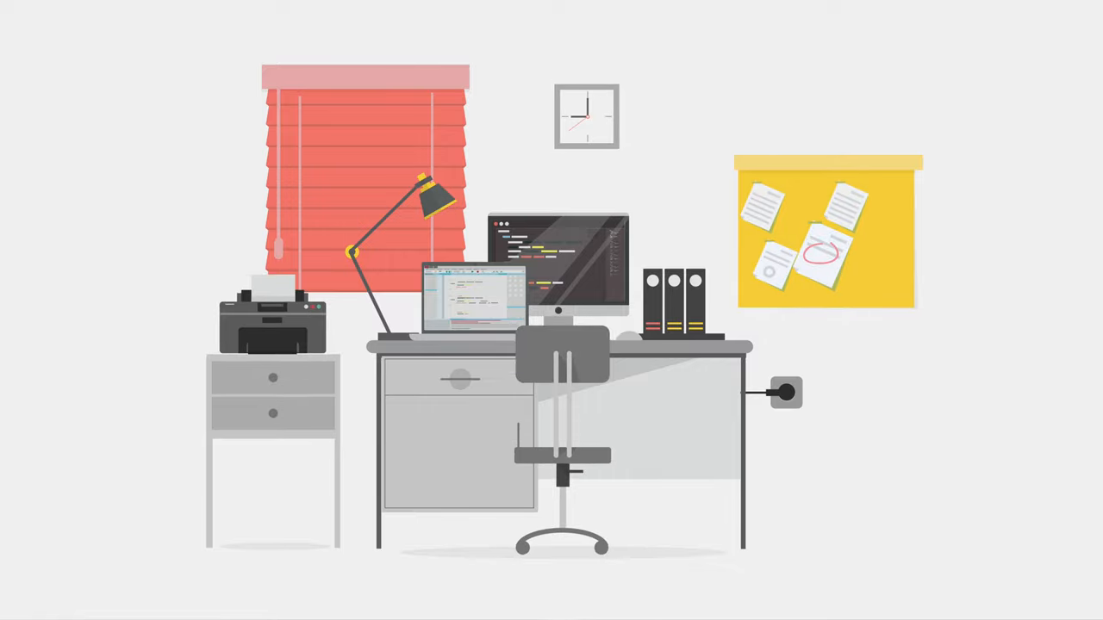
pyautogui.moveTo(623, 296)
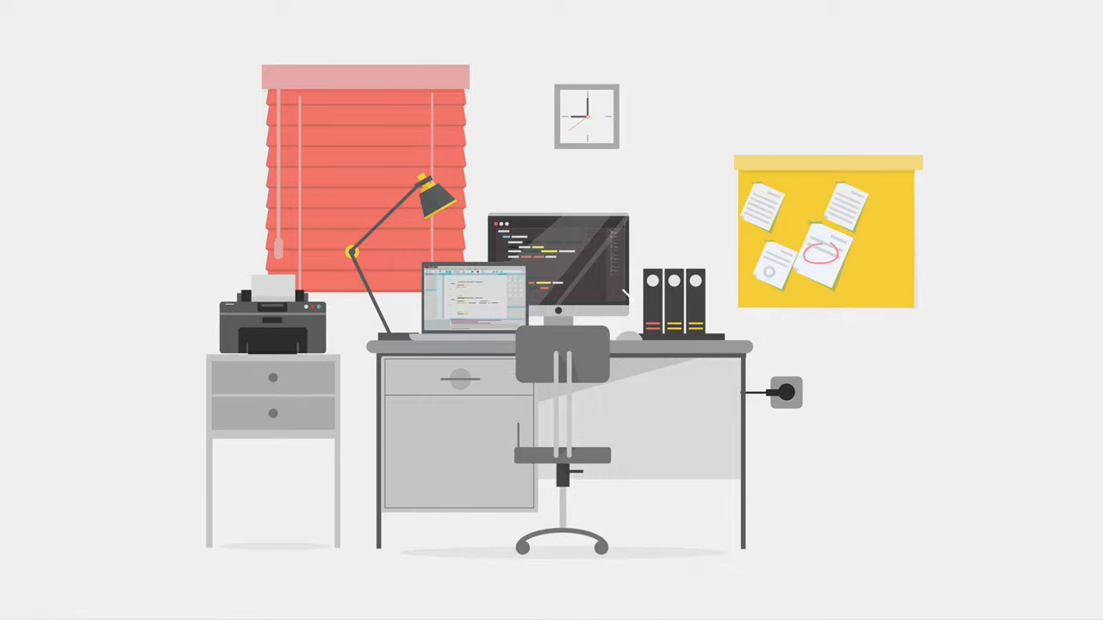